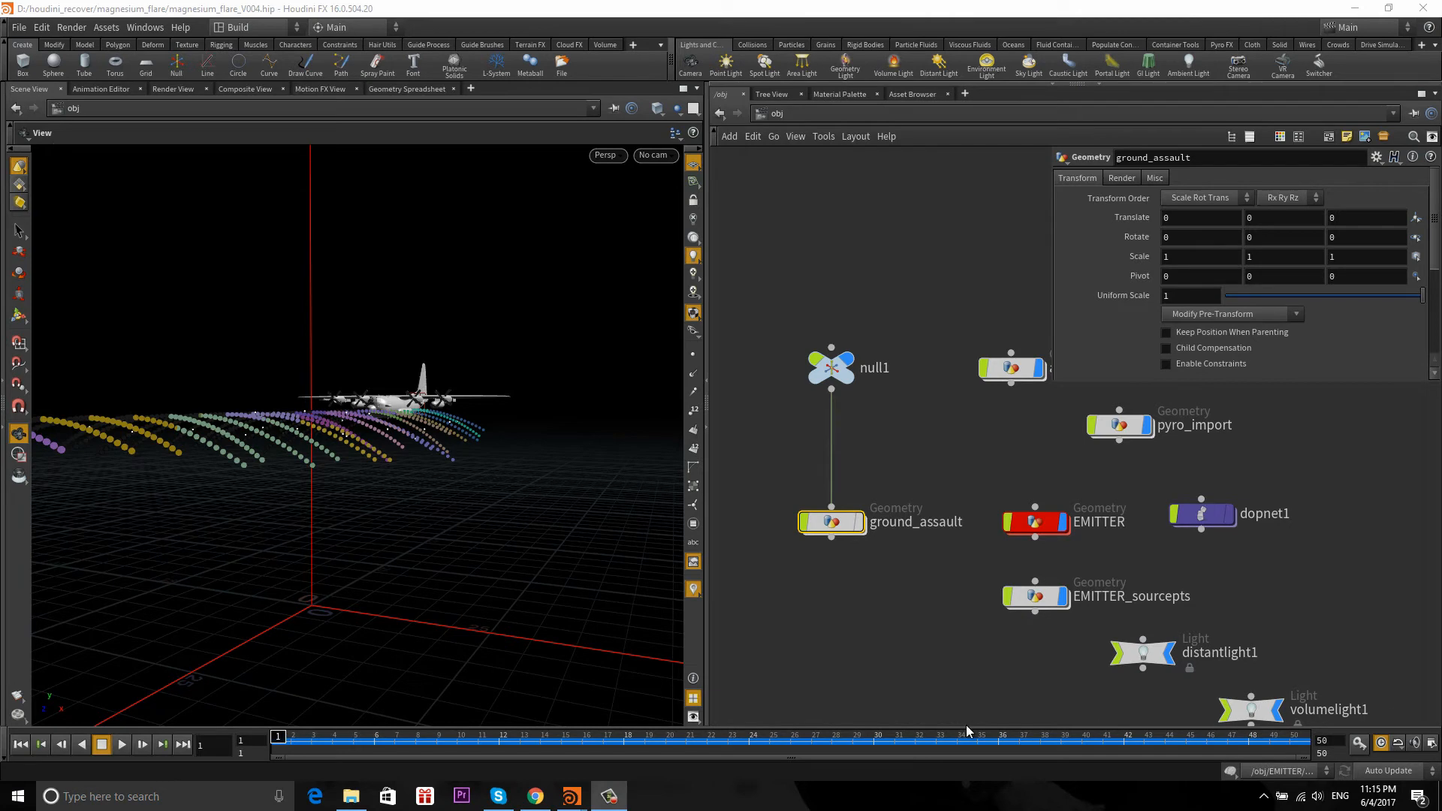
Switch from Houdini to the browser showing the magnesium flare reference images.
{"action": "left_click", "coordinate": [534, 796]}
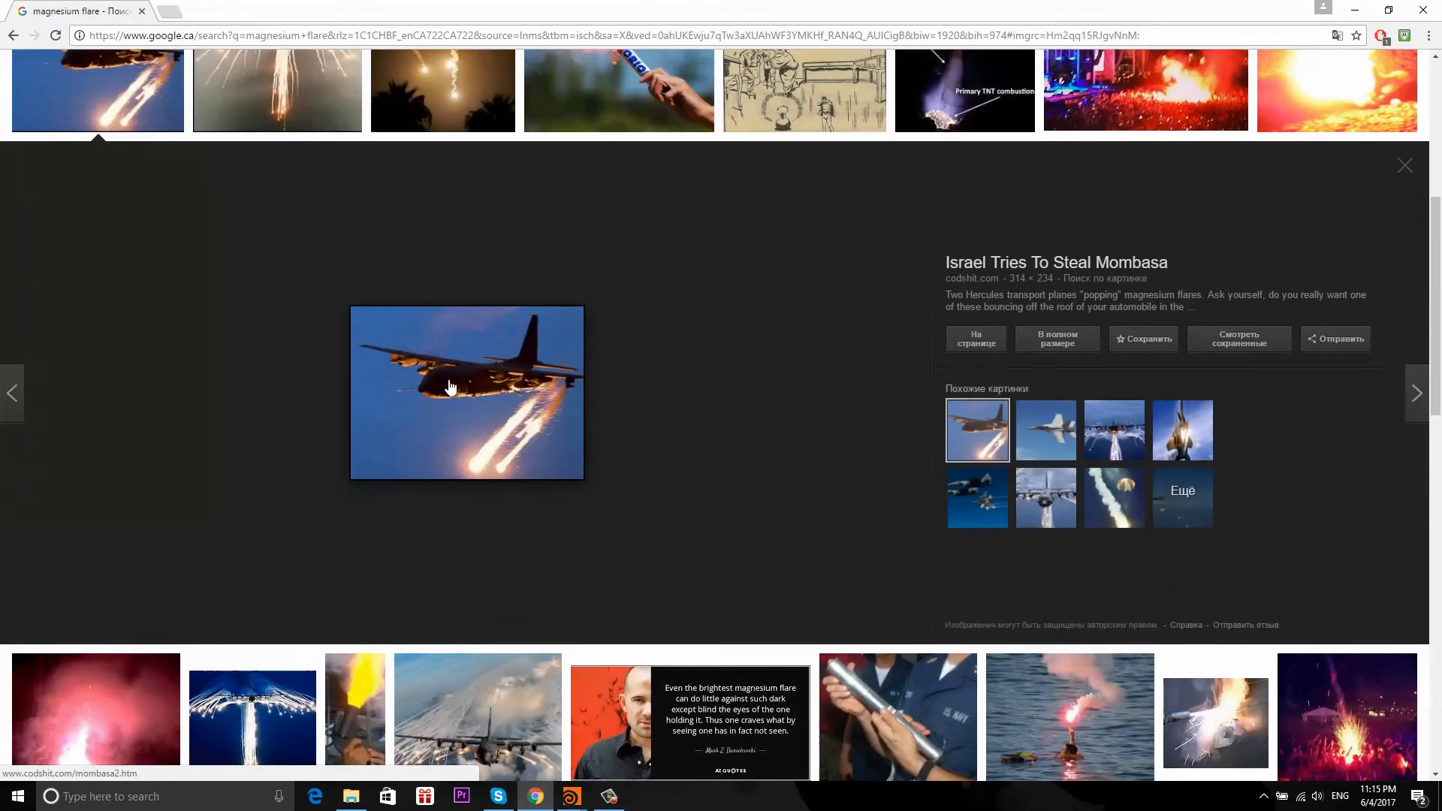
{"action": "mouse_move", "coordinate": [528, 389]}
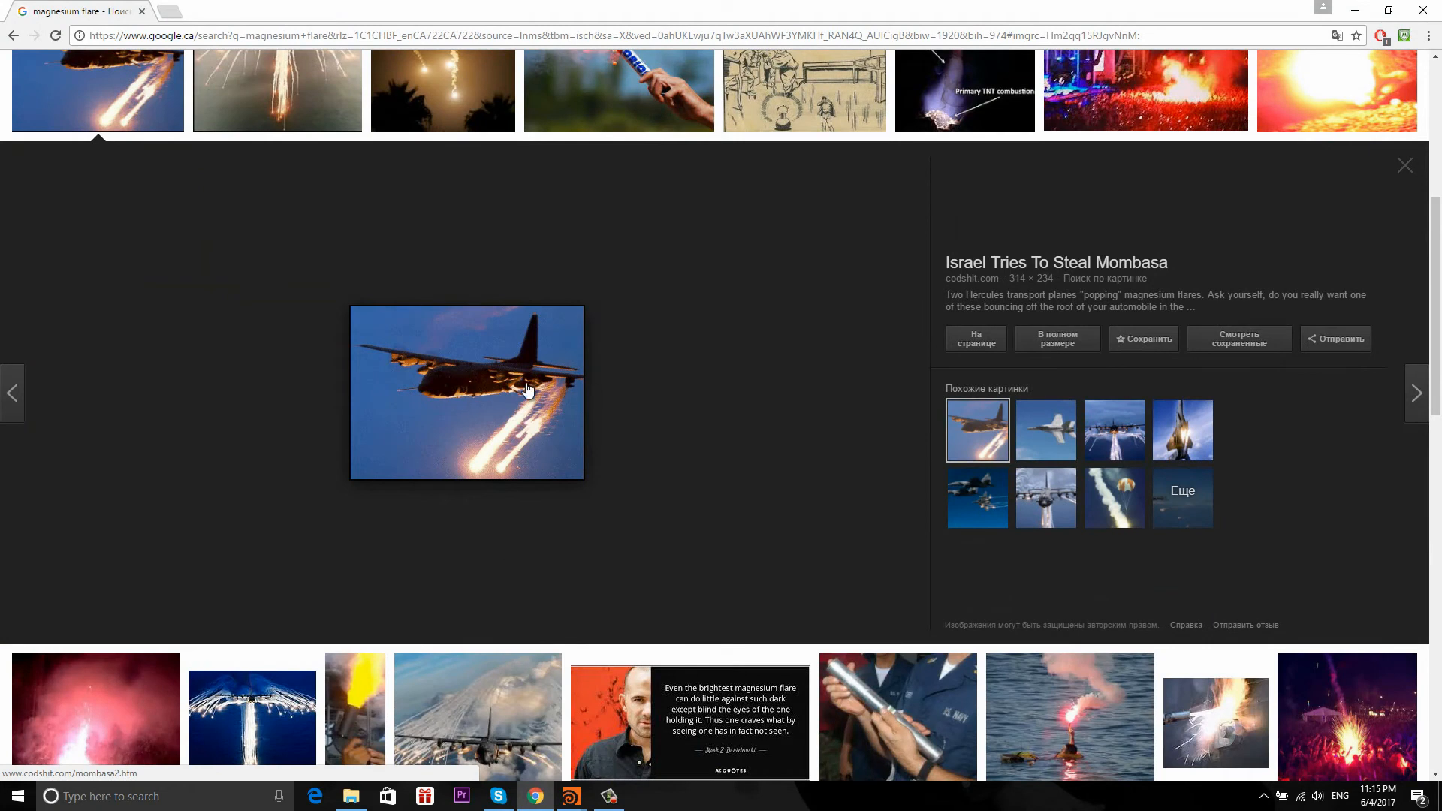
{"action": "mouse_move", "coordinate": [505, 425]}
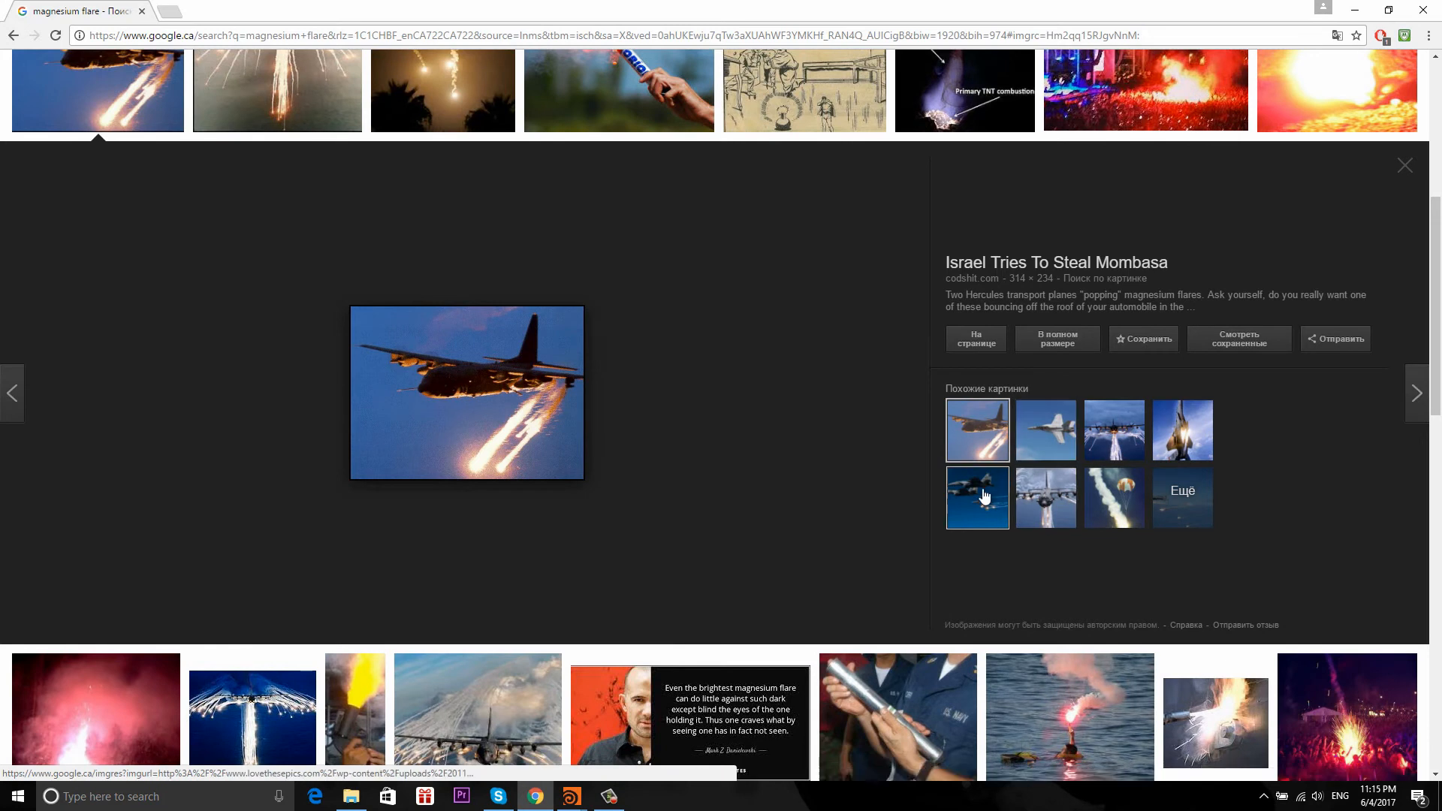
{"action": "left_click", "coordinate": [1046, 430]}
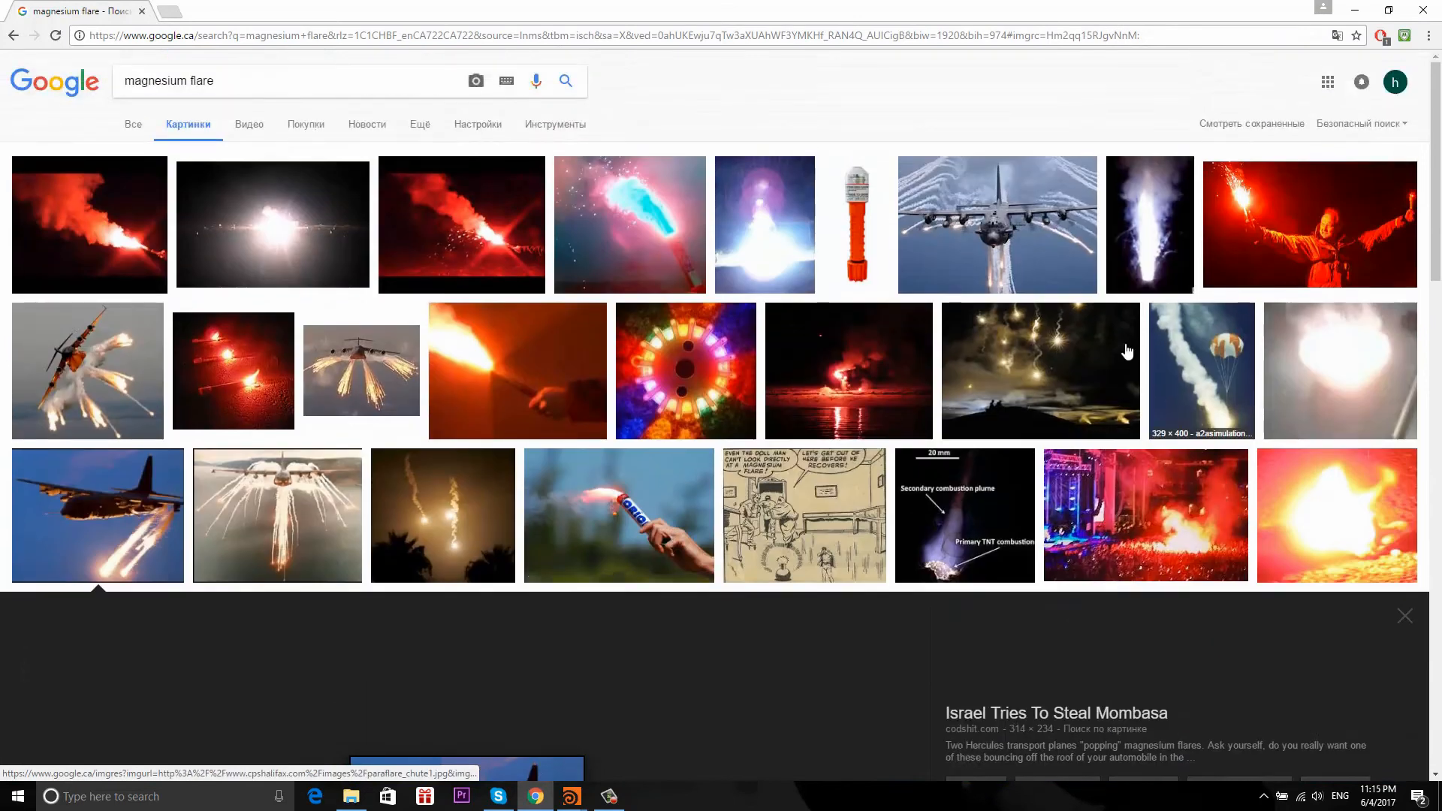
{"action": "mouse_move", "coordinate": [194, 252]}
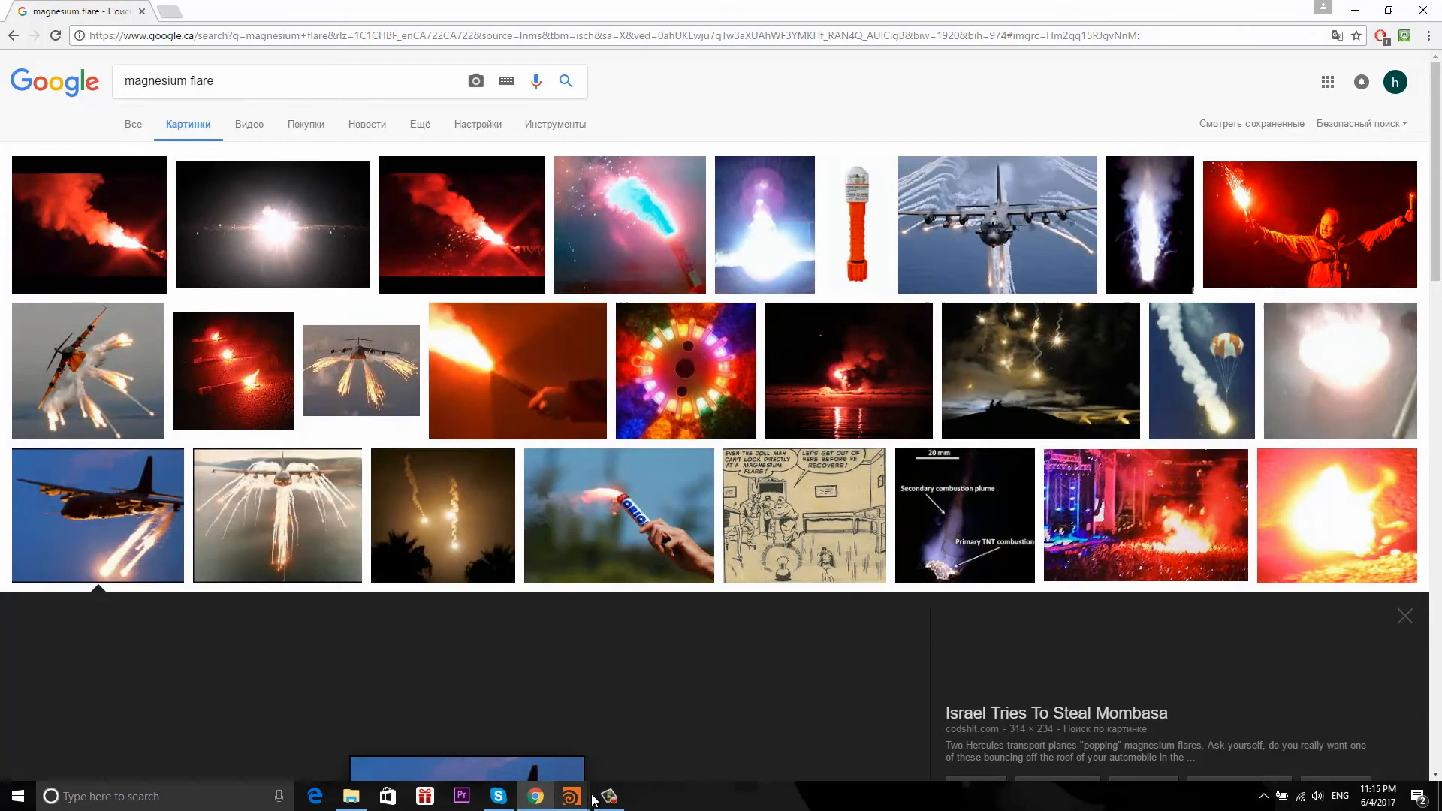
{"action": "mouse_move", "coordinate": [571, 796]}
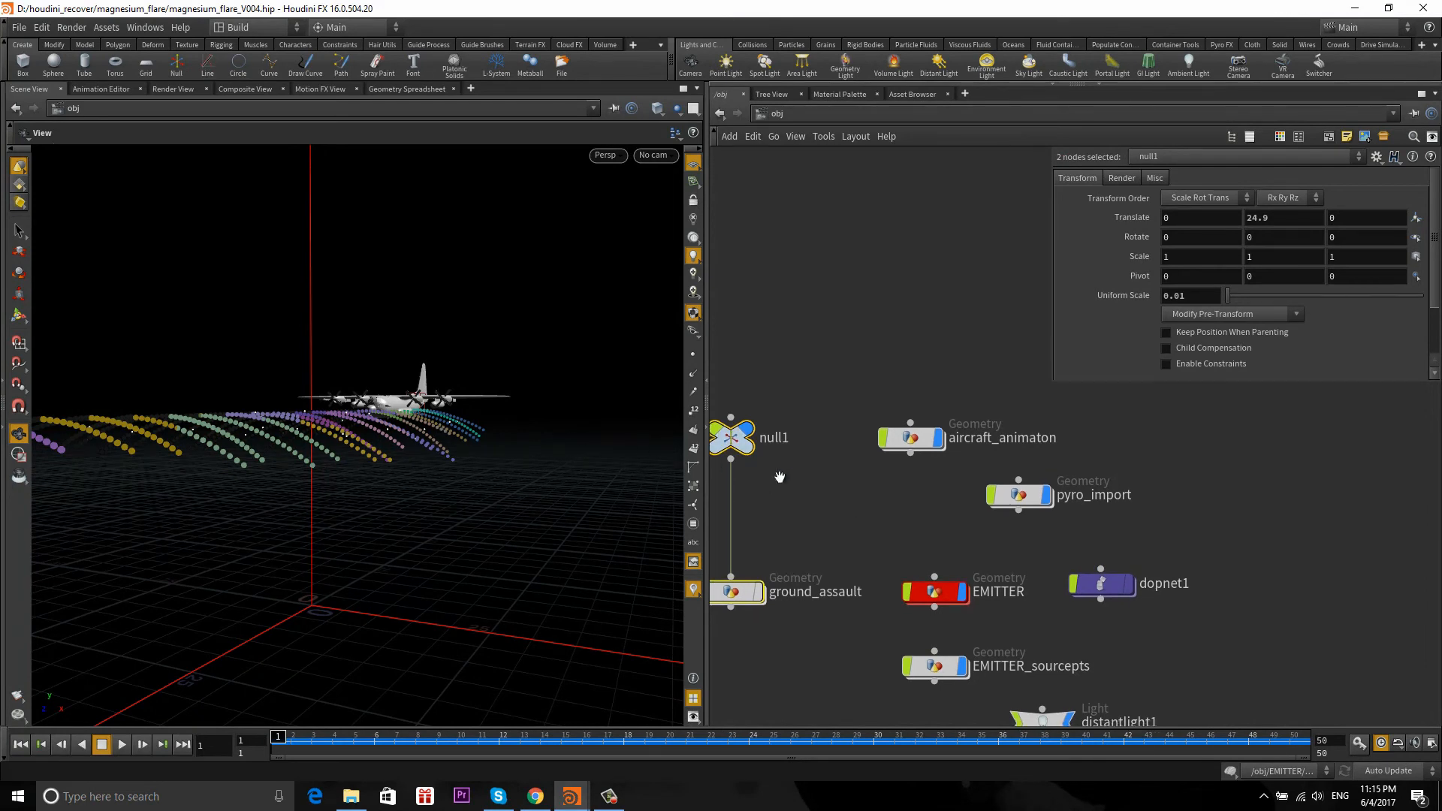
{"action": "mouse_move", "coordinate": [516, 462]}
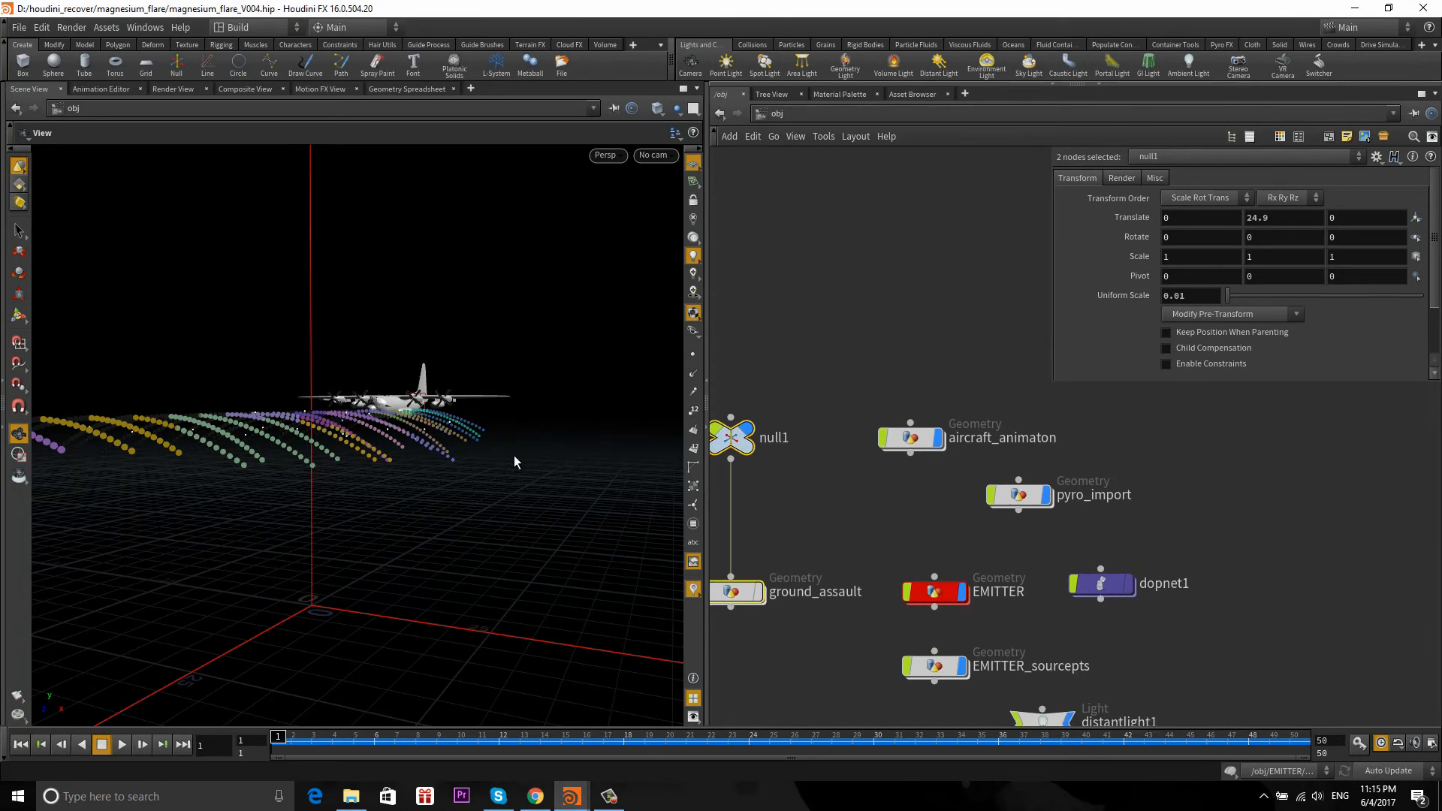
{"action": "mouse_move", "coordinate": [855, 521]}
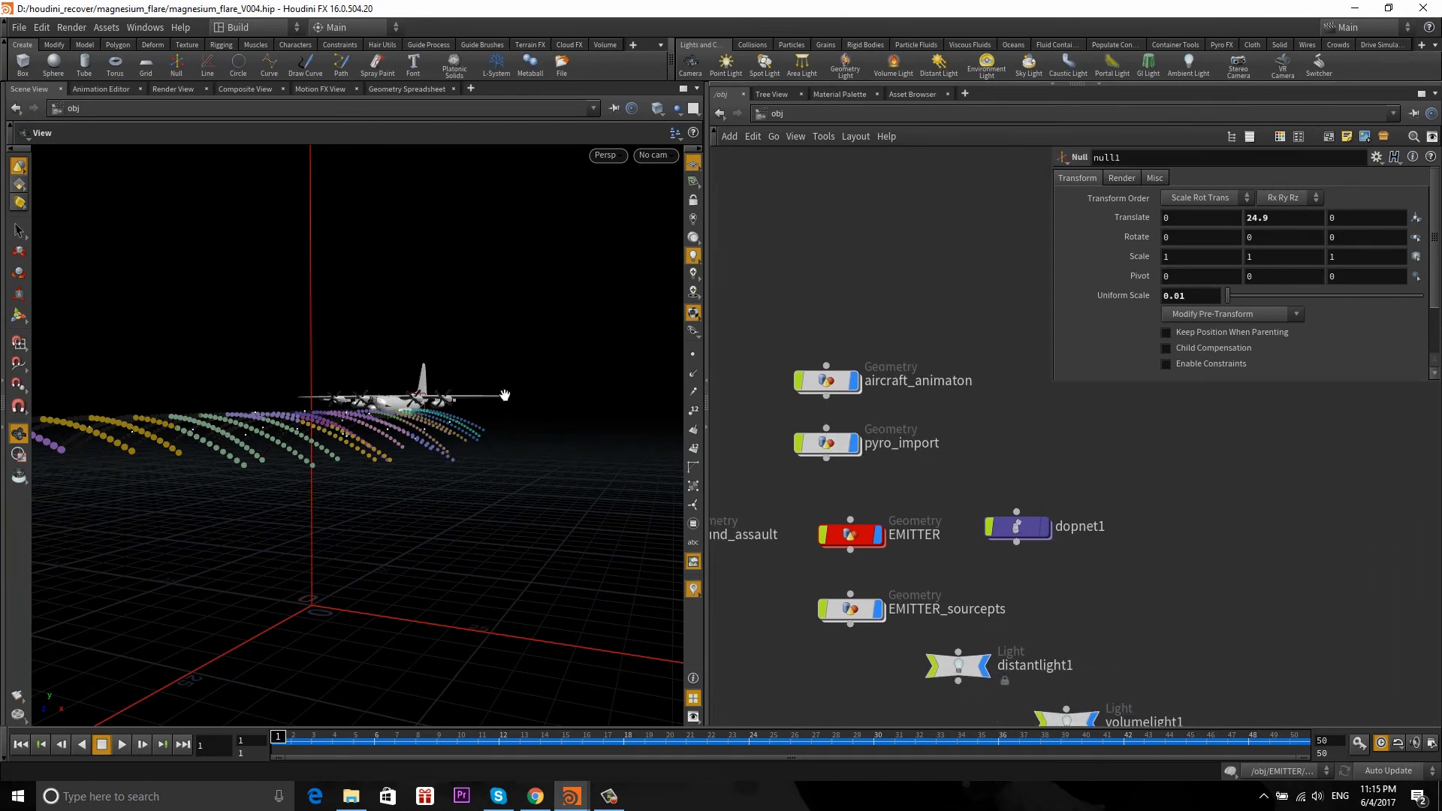
Glance over the /obj network and null1 parameters, then return to the flare reference images.
{"action": "scroll", "scroll_direction": "down", "scroll_amount": 3}
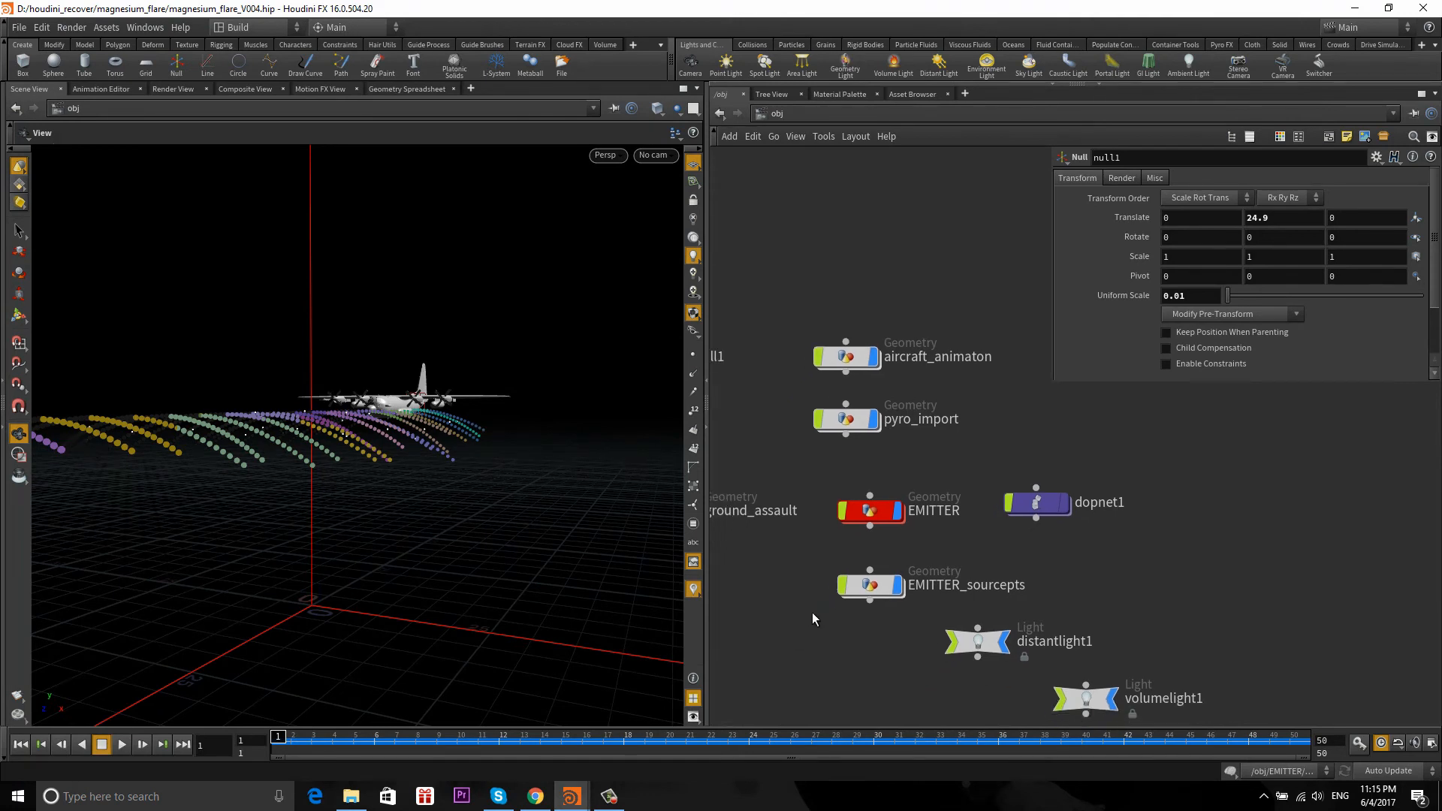
{"action": "left_click", "coordinate": [535, 797]}
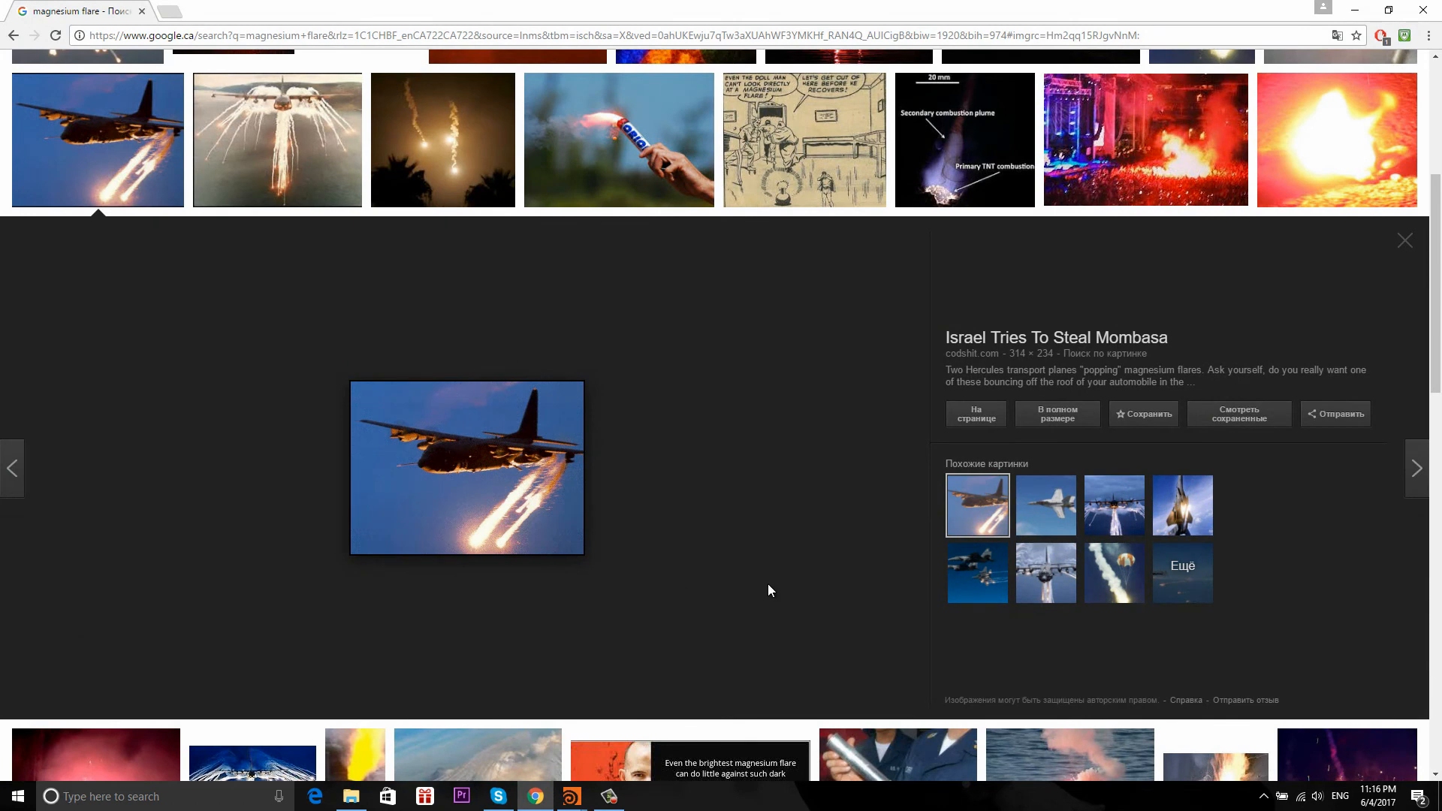
Scroll through the results to the AC-130 gunship releasing flares above the clouds.
{"action": "scroll", "scroll_direction": "down", "scroll_amount": 3}
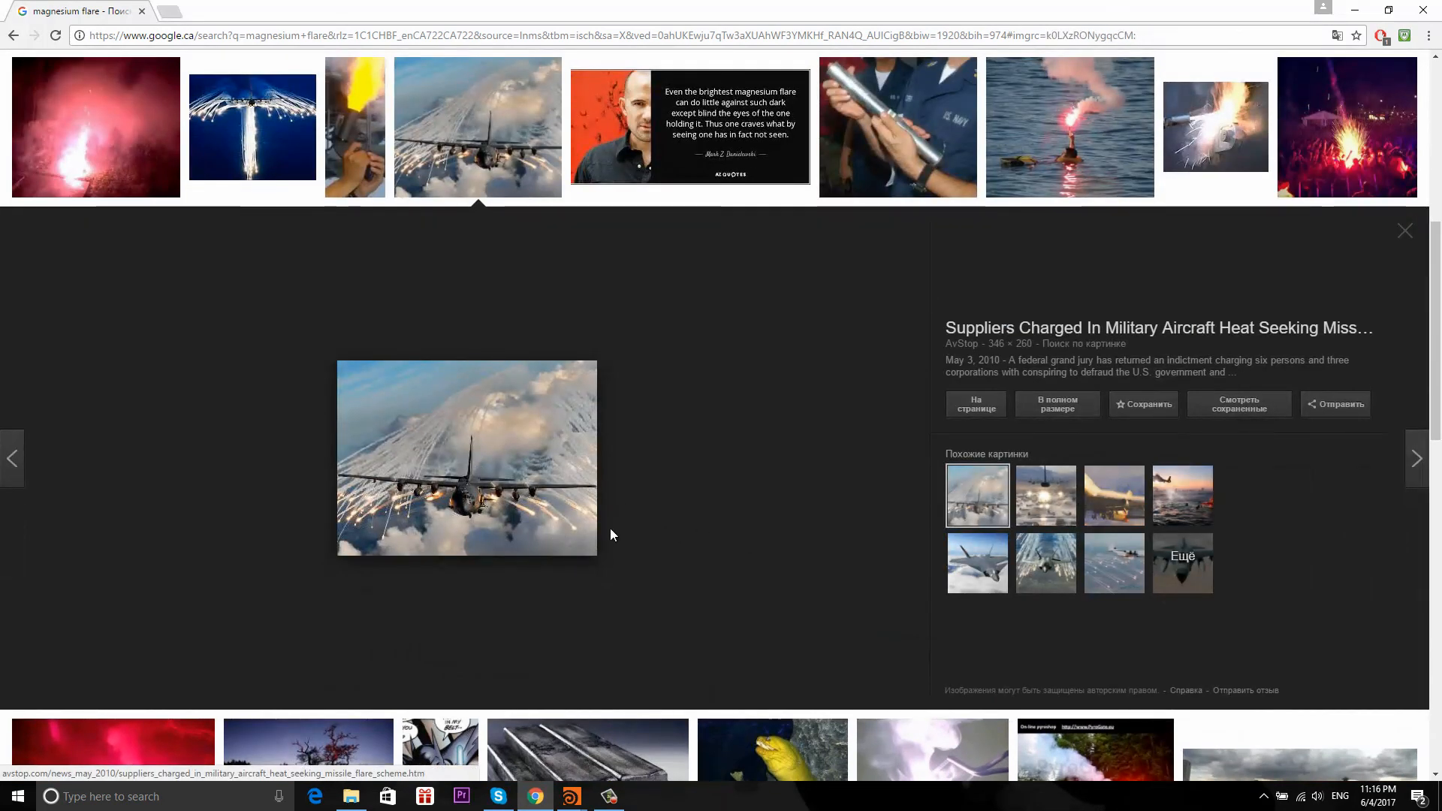
{"action": "scroll", "scroll_direction": "down", "scroll_amount": 3}
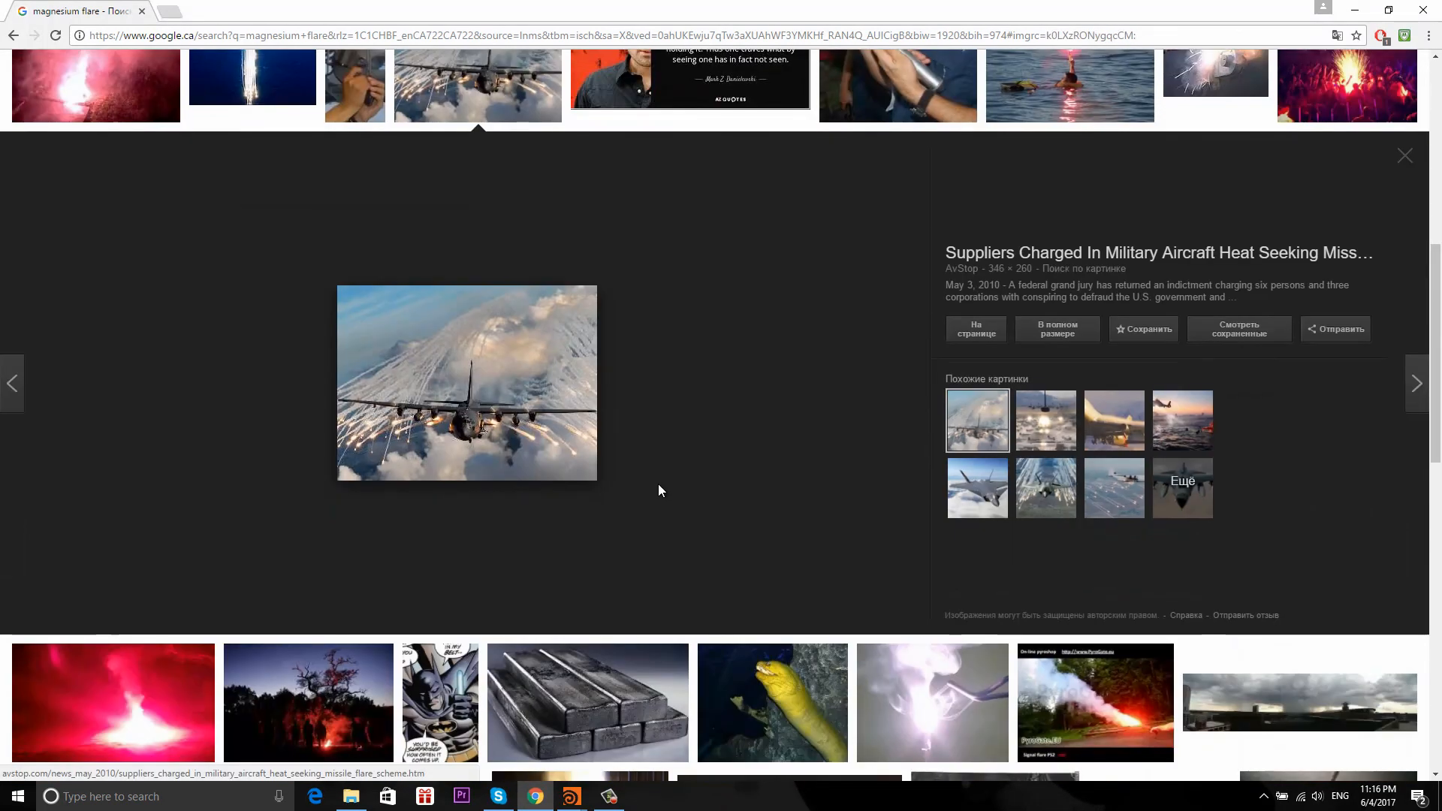
{"action": "scroll", "scroll_direction": "down", "scroll_amount": 3}
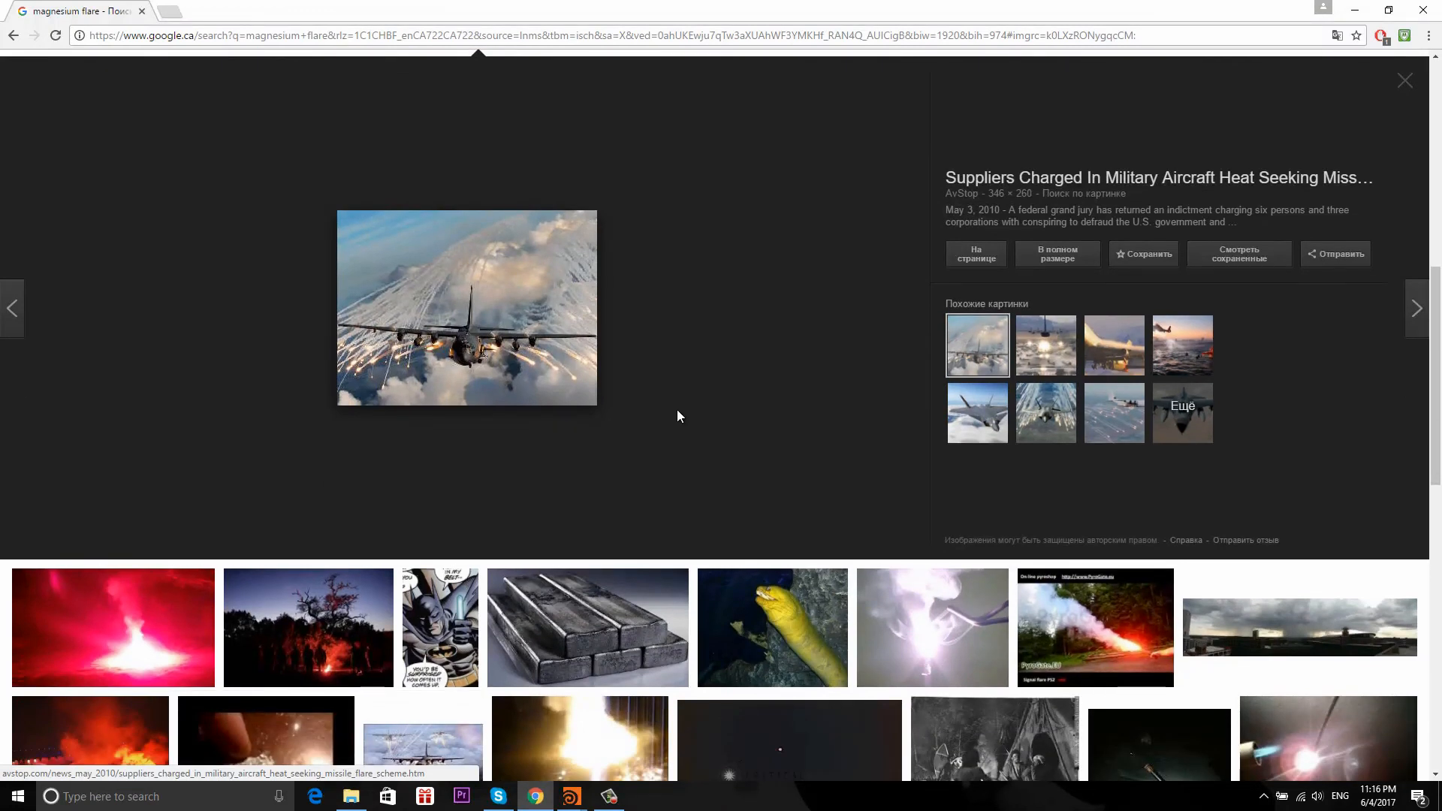
{"action": "mouse_move", "coordinate": [375, 316]}
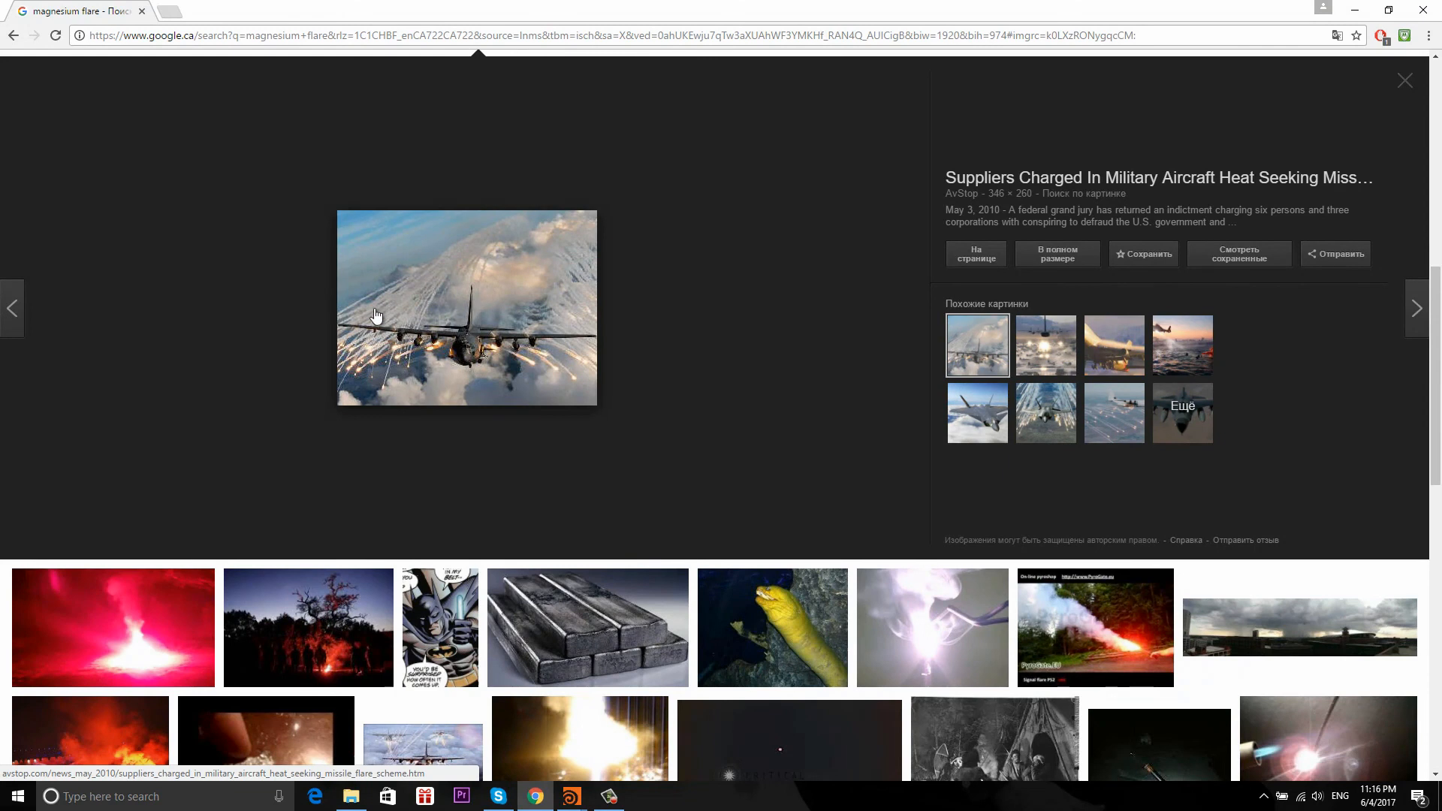
{"action": "scroll", "scroll_direction": "down", "scroll_amount": 3}
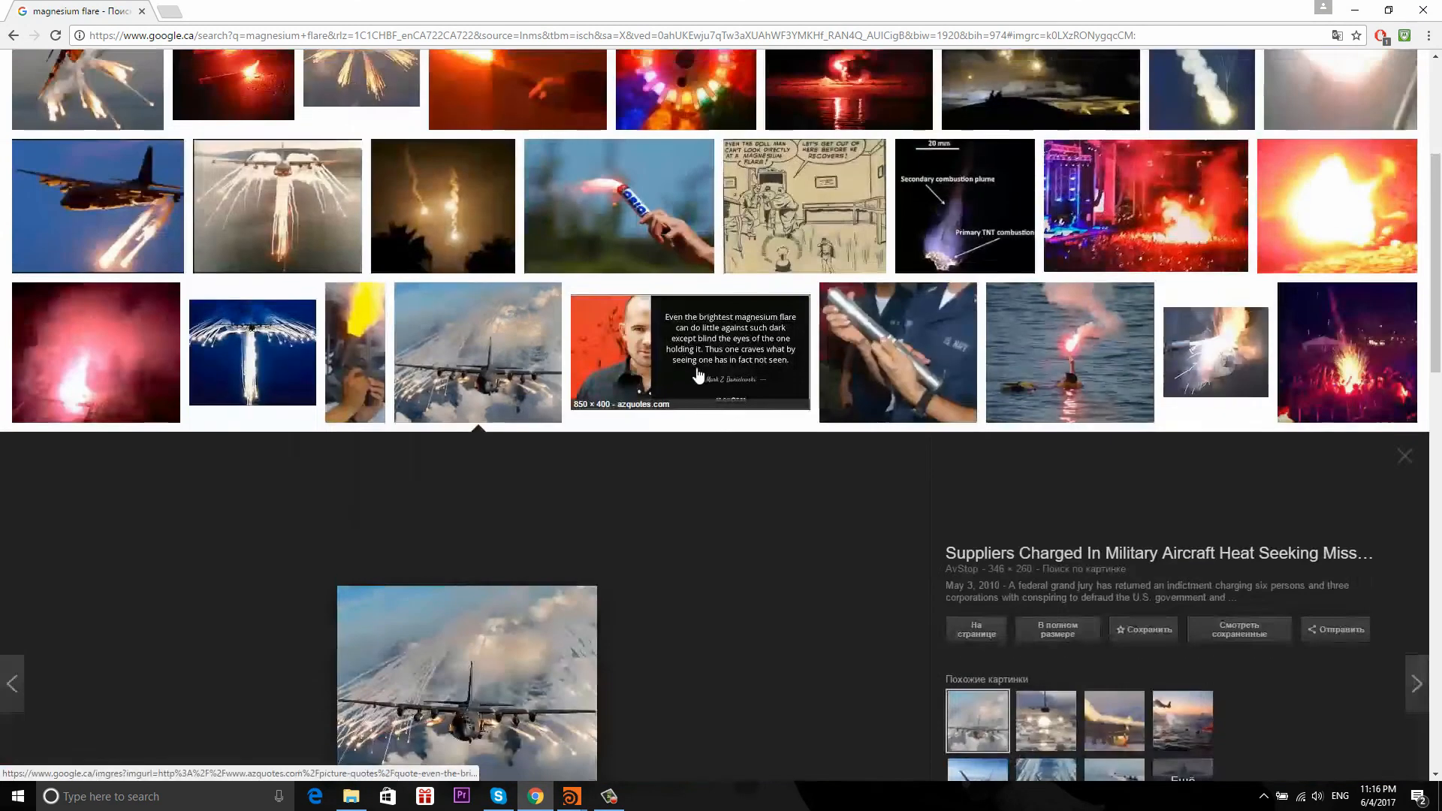